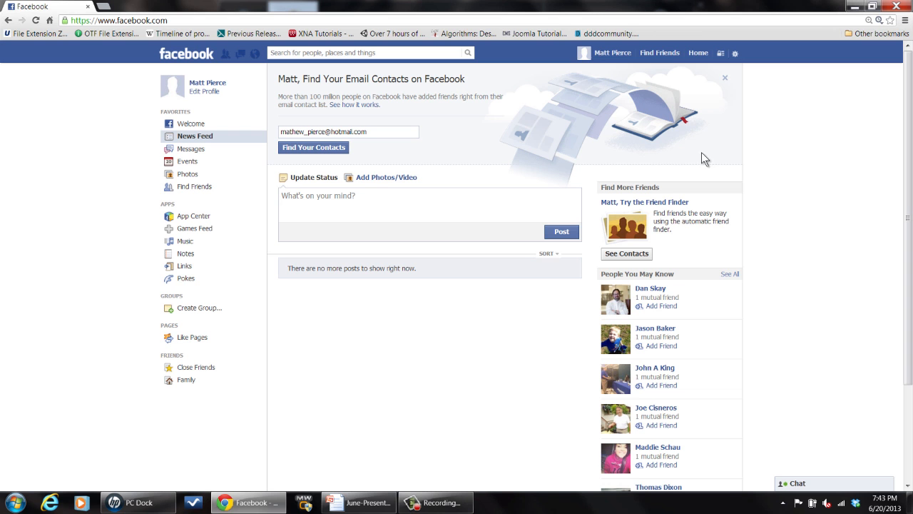
{"action": "mouse_move", "coordinate": [676, 148]}
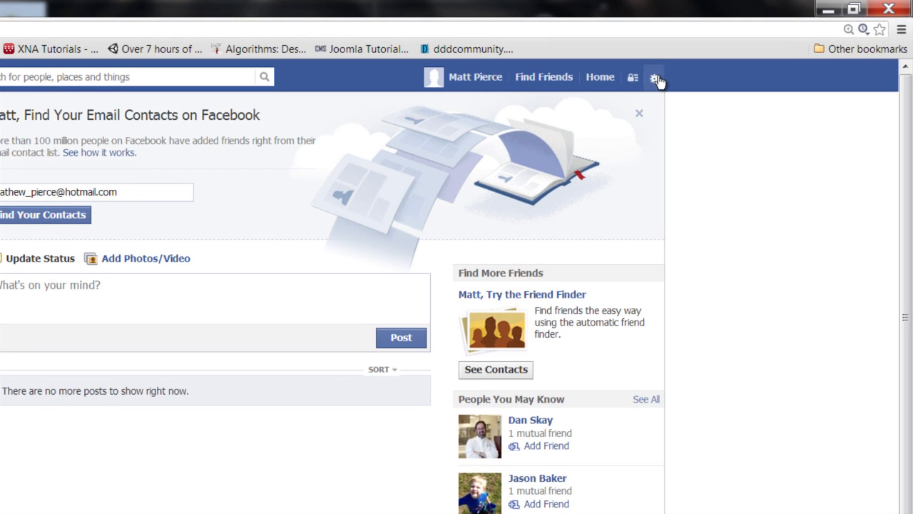
Step: Open Account Settings from the gear menu to reach General Account Settings
{"action": "left_click", "coordinate": [653, 77]}
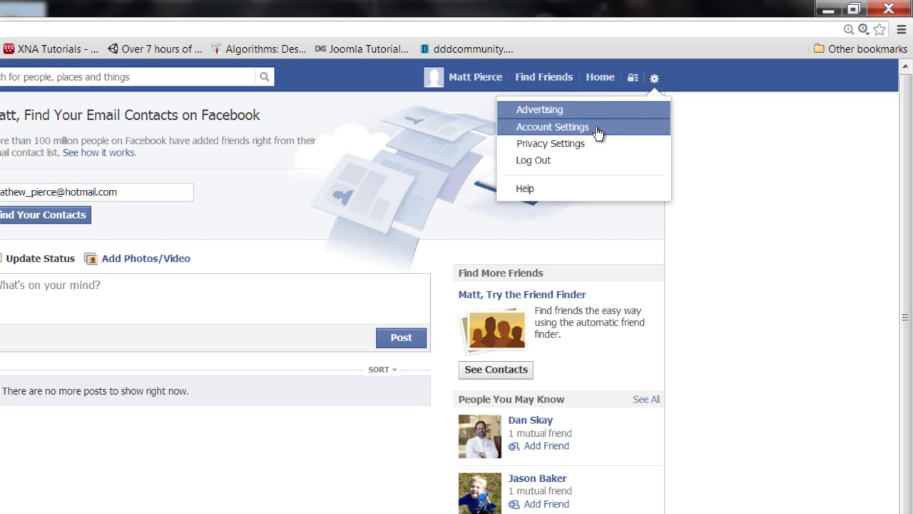
{"action": "left_click", "coordinate": [552, 126]}
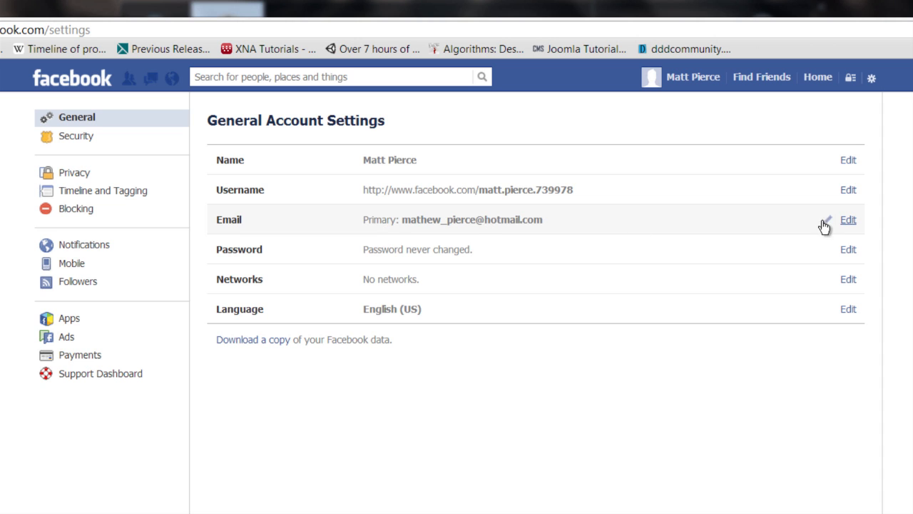
Step: Expand the Email row to reveal the listed addresses and Facebook email
{"action": "left_click", "coordinate": [847, 219]}
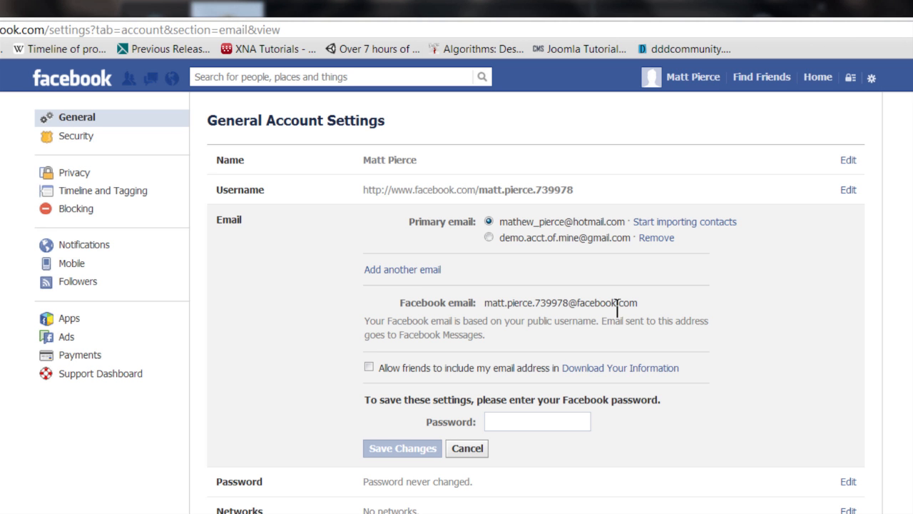
{"action": "mouse_move", "coordinate": [620, 302]}
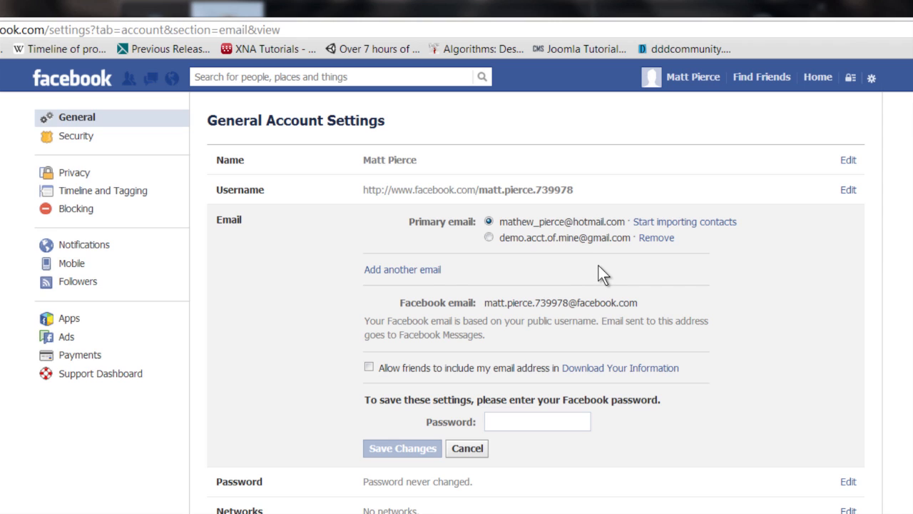
{"action": "mouse_move", "coordinate": [72, 264]}
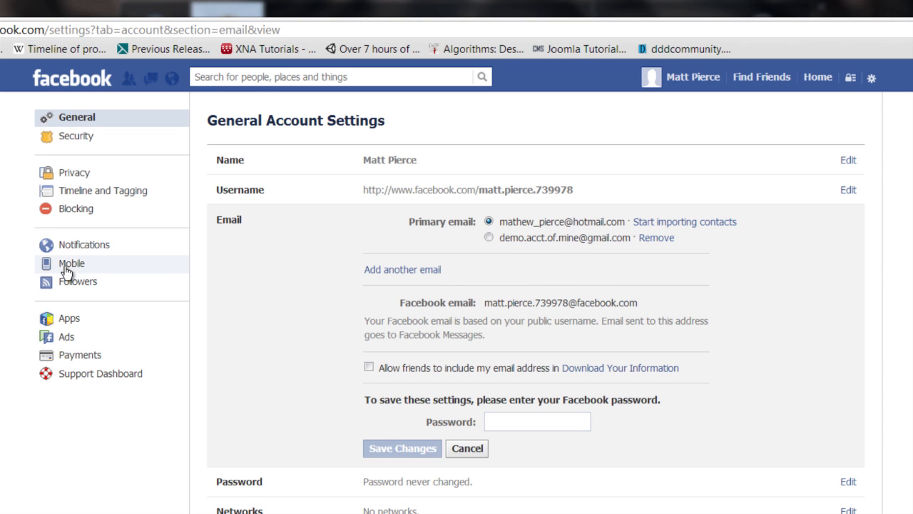
Step: Go to Mobile settings, start Add a Phone, and re-enter the password
{"action": "left_click", "coordinate": [72, 263]}
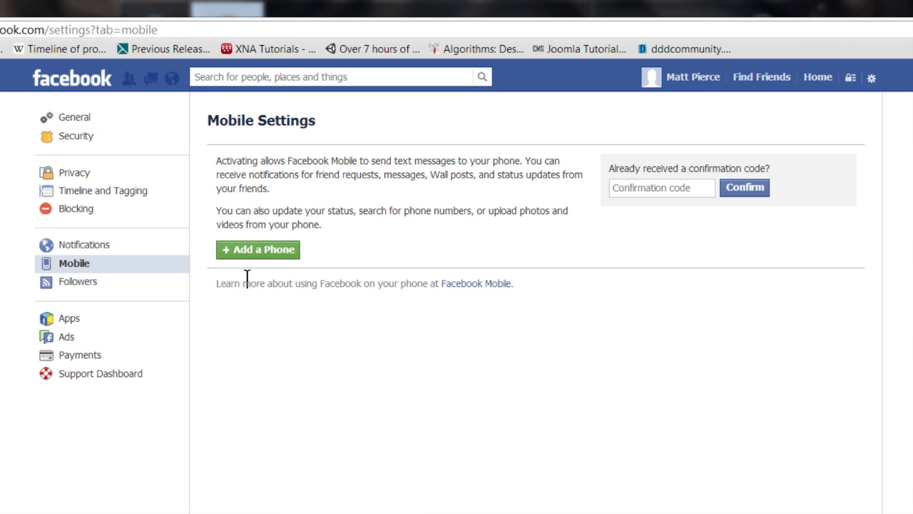
{"action": "mouse_move", "coordinate": [247, 253]}
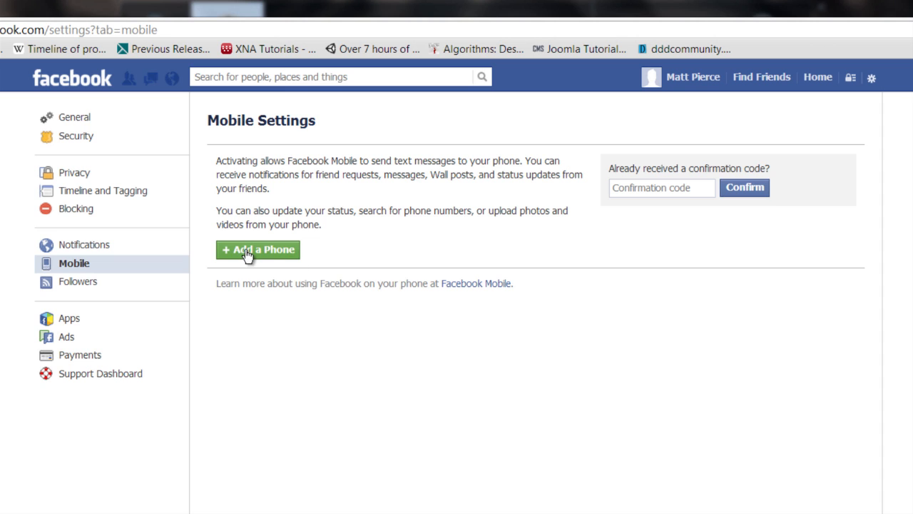
{"action": "left_click", "coordinate": [258, 250]}
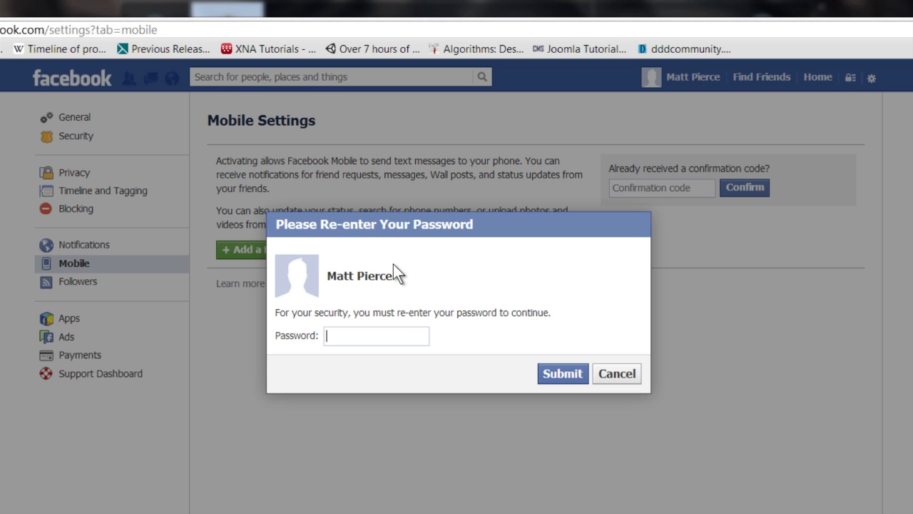
{"action": "type", "text": "•"}
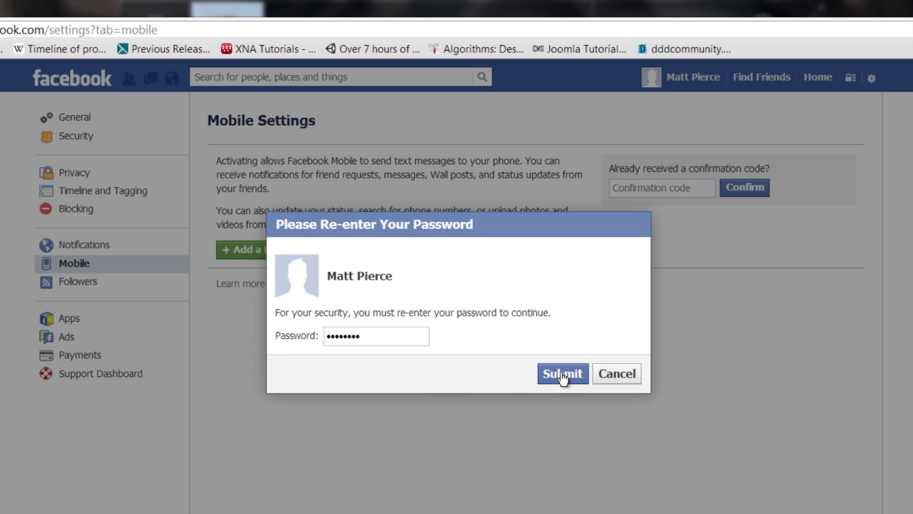
{"action": "left_click", "coordinate": [562, 373]}
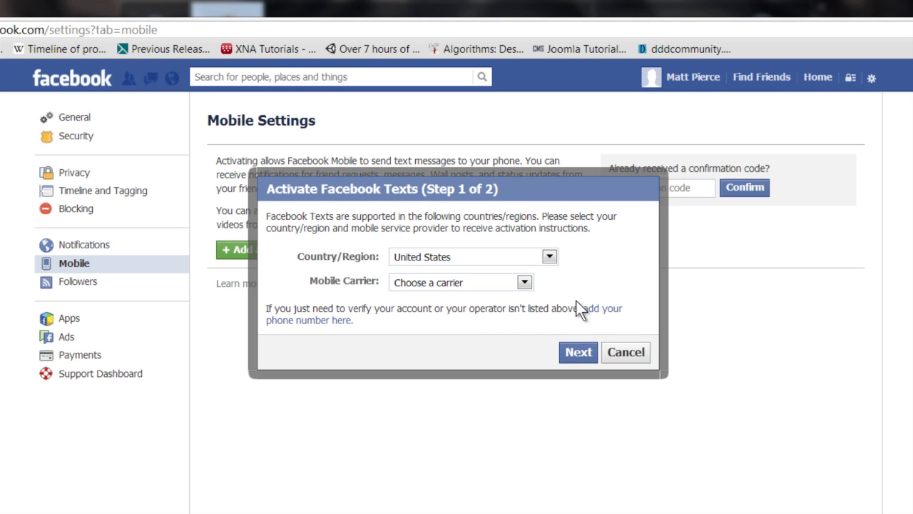
{"action": "mouse_move", "coordinate": [463, 254]}
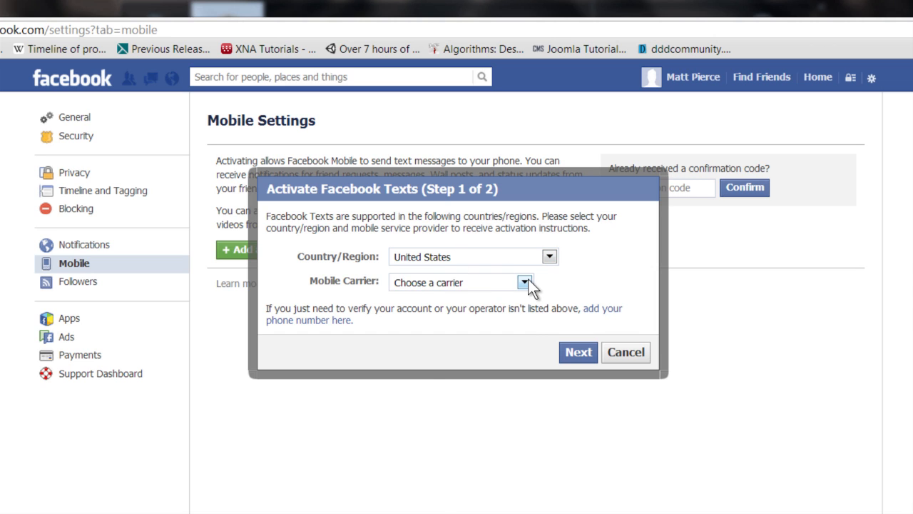
{"action": "mouse_move", "coordinate": [616, 284]}
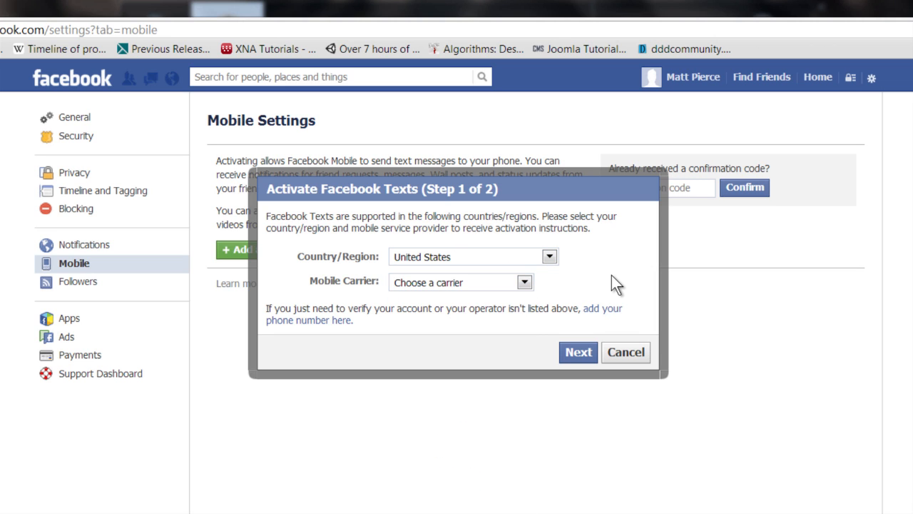